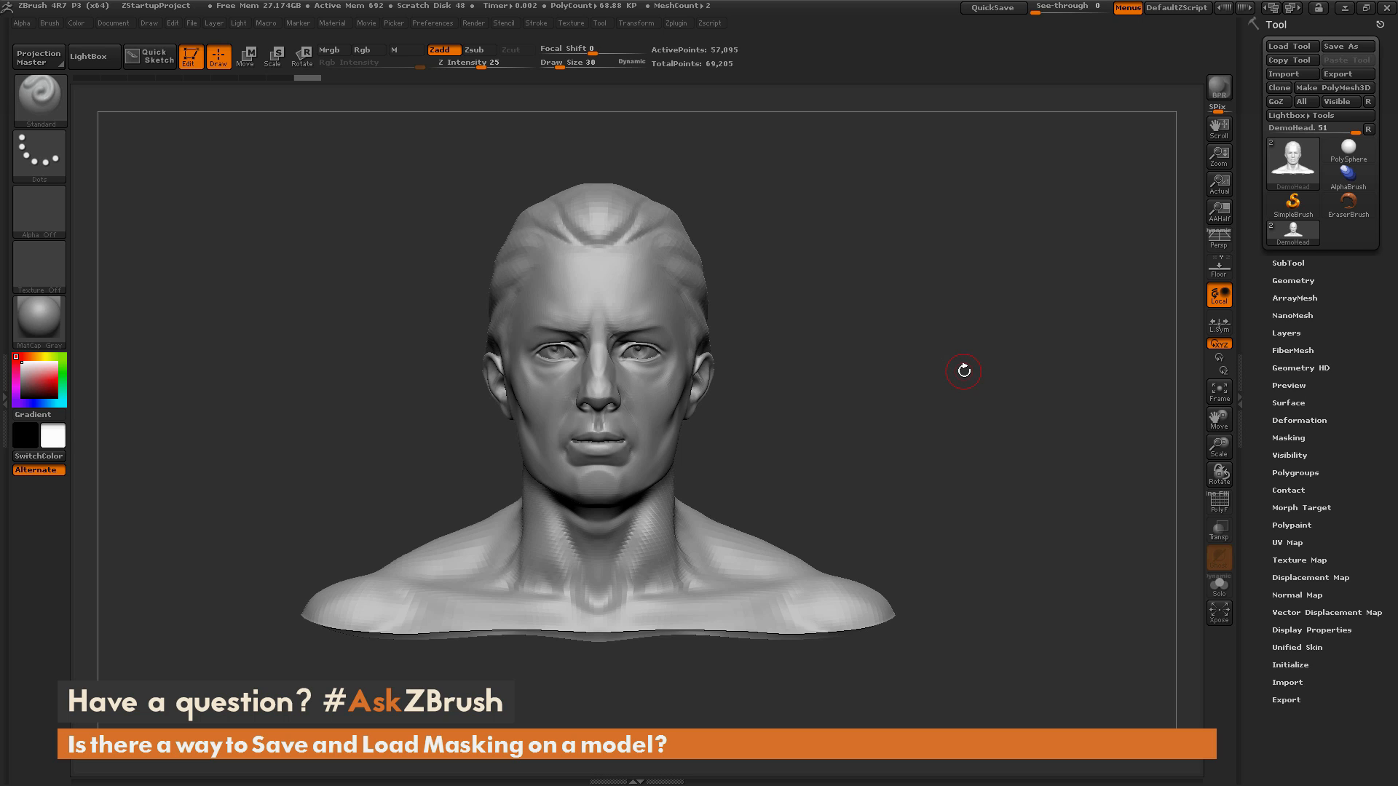
{"action": "mouse_move", "coordinate": [967, 375]}
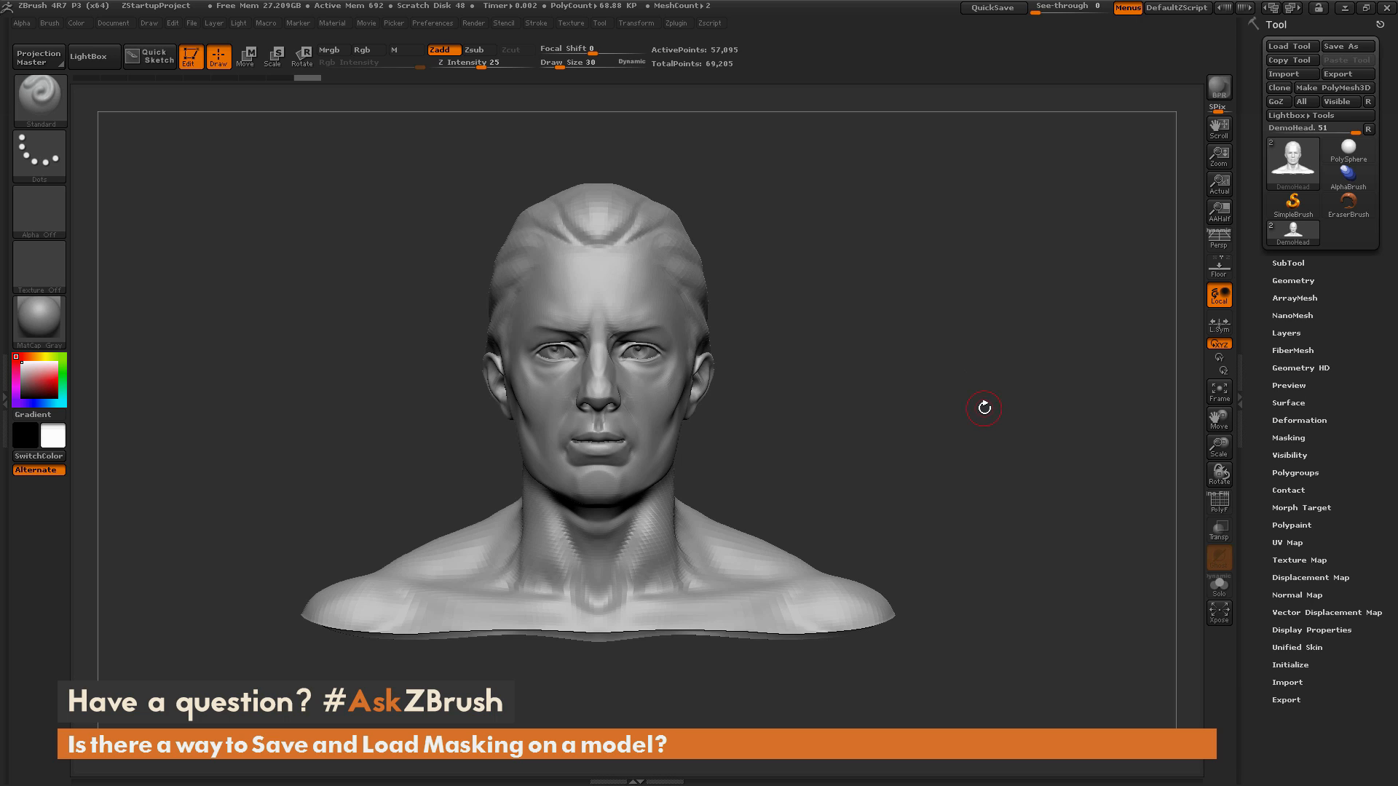
Orbit the head to inspect it from the front and side profile.
{"action": "left_click_drag", "start_coordinate": [983, 407], "coordinate": [935, 420]}
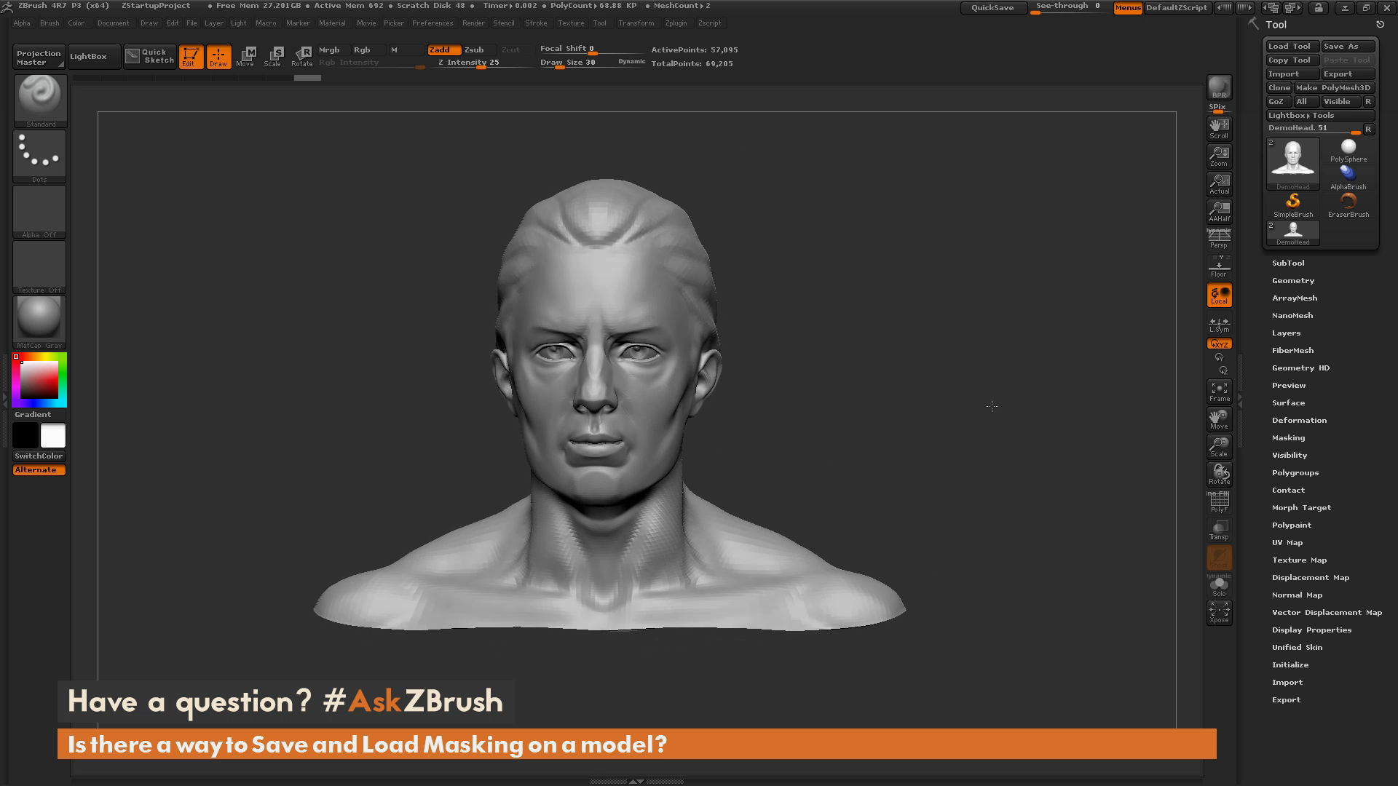
{"action": "left_click_drag", "start_coordinate": [990, 406], "coordinate": [843, 192]}
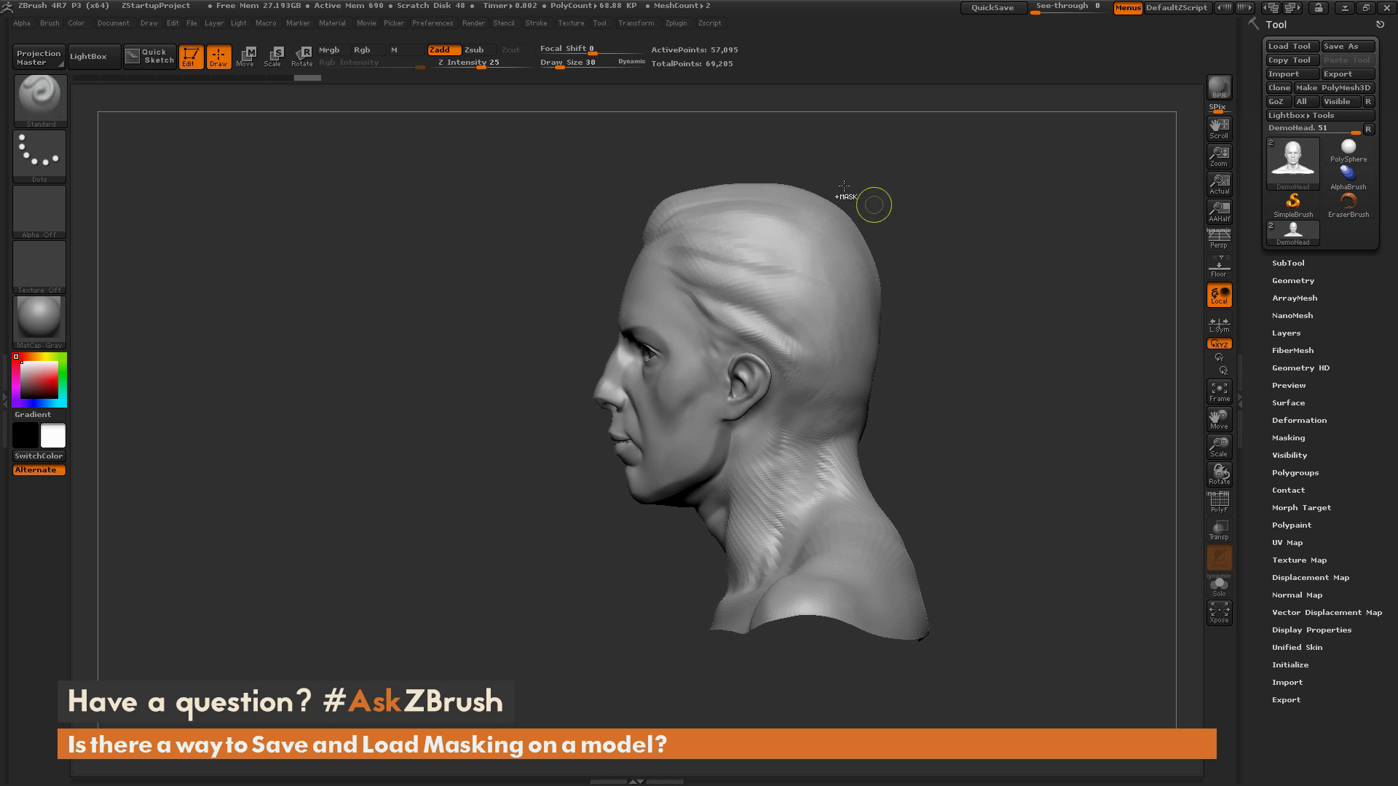
{"action": "left_click_drag", "start_coordinate": [873, 203], "coordinate": [1005, 278]}
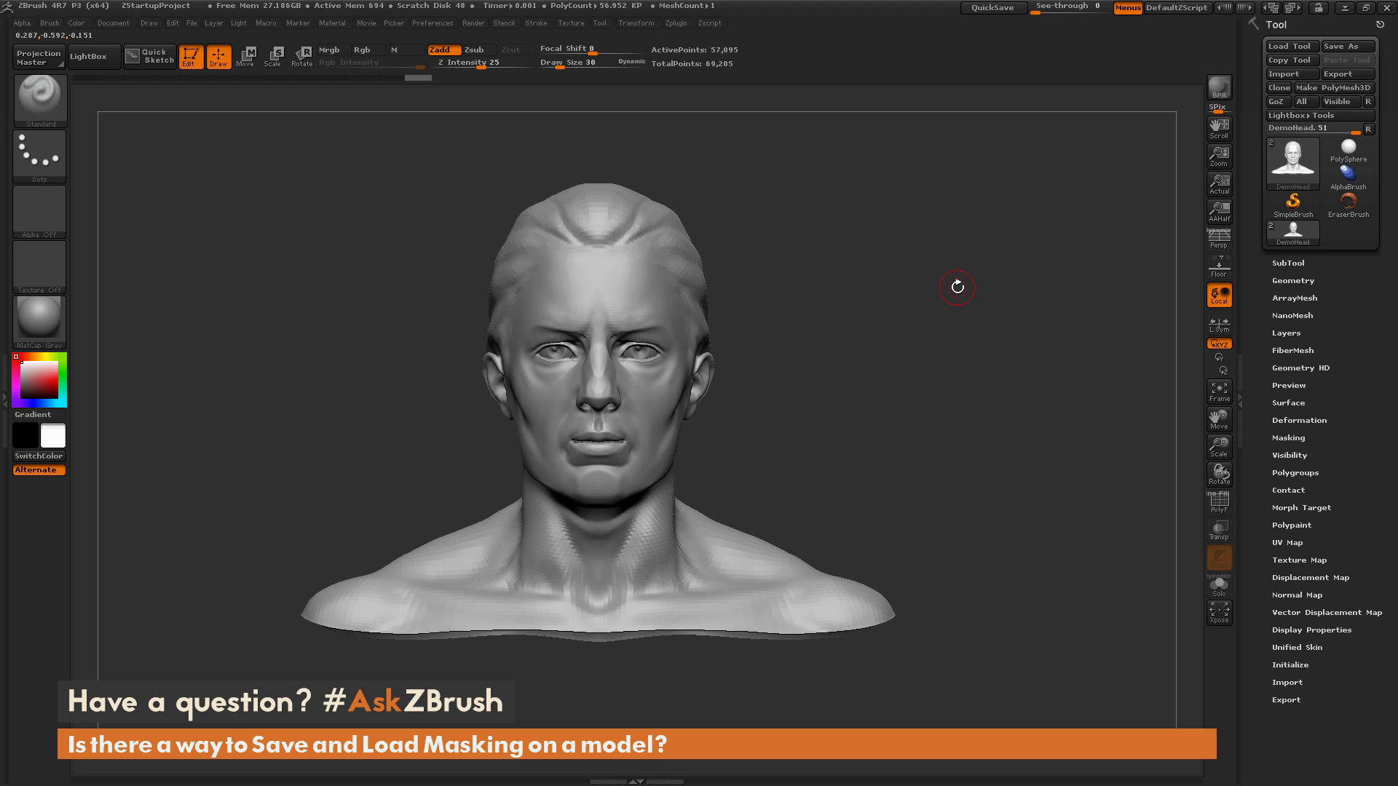
{"action": "mouse_move", "coordinate": [988, 300]}
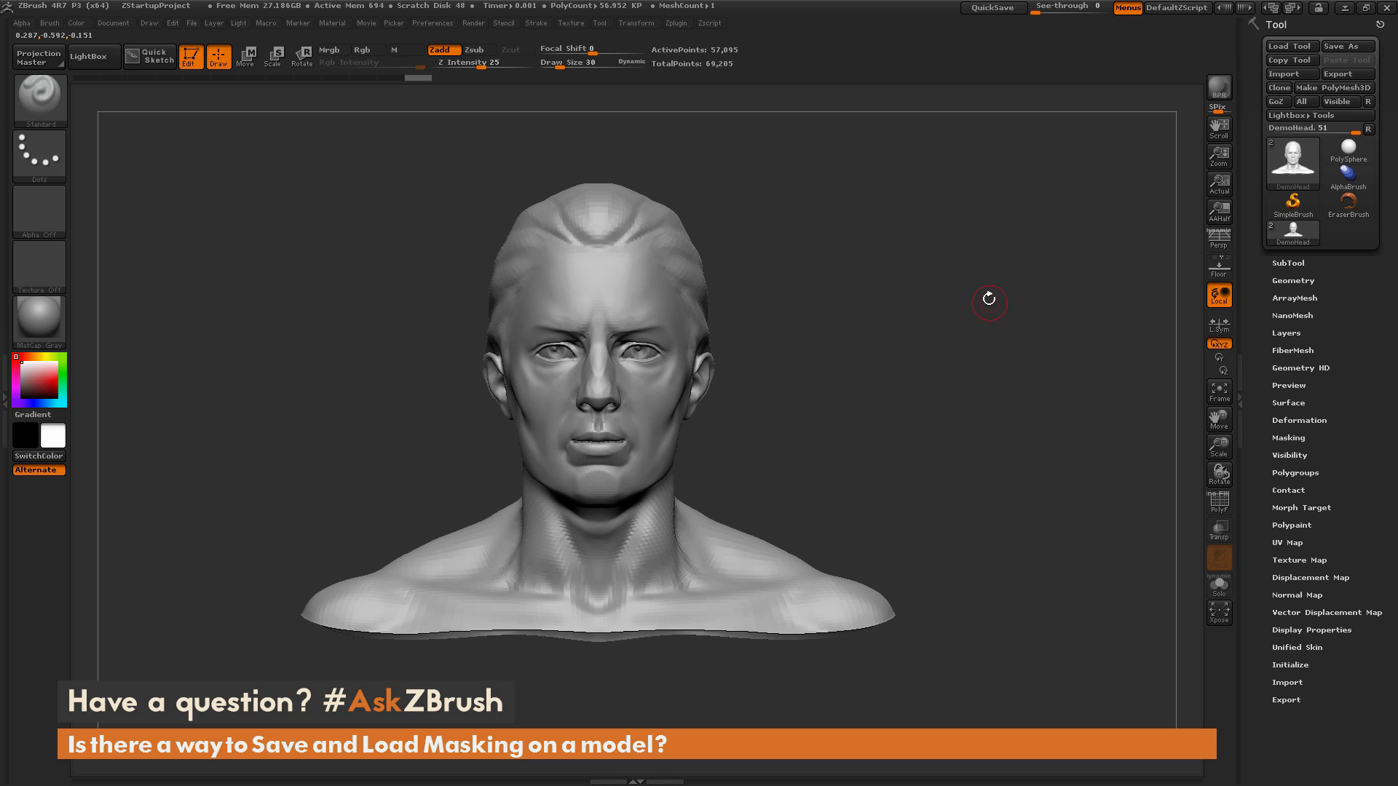
{"action": "mouse_move", "coordinate": [959, 346]}
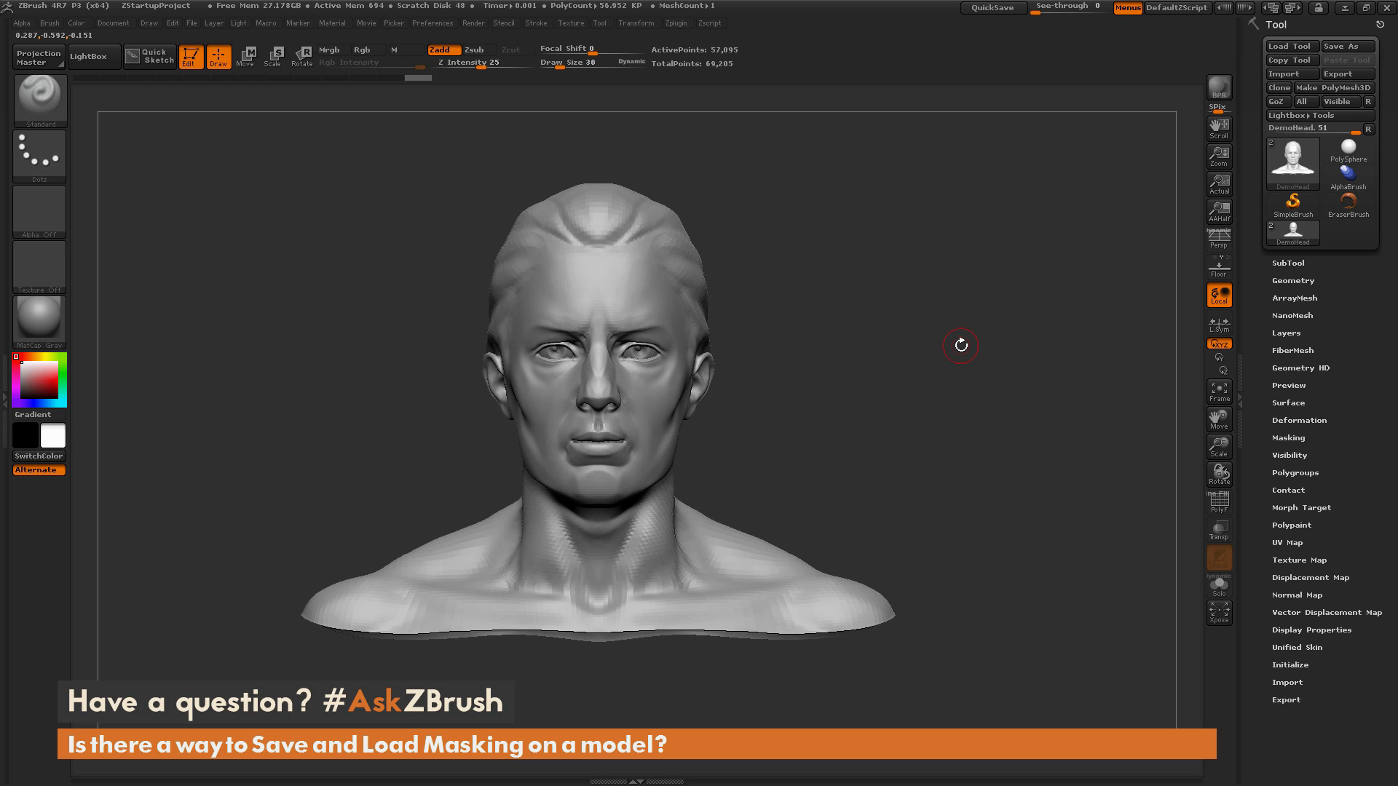
{"action": "mouse_move", "coordinate": [980, 336]}
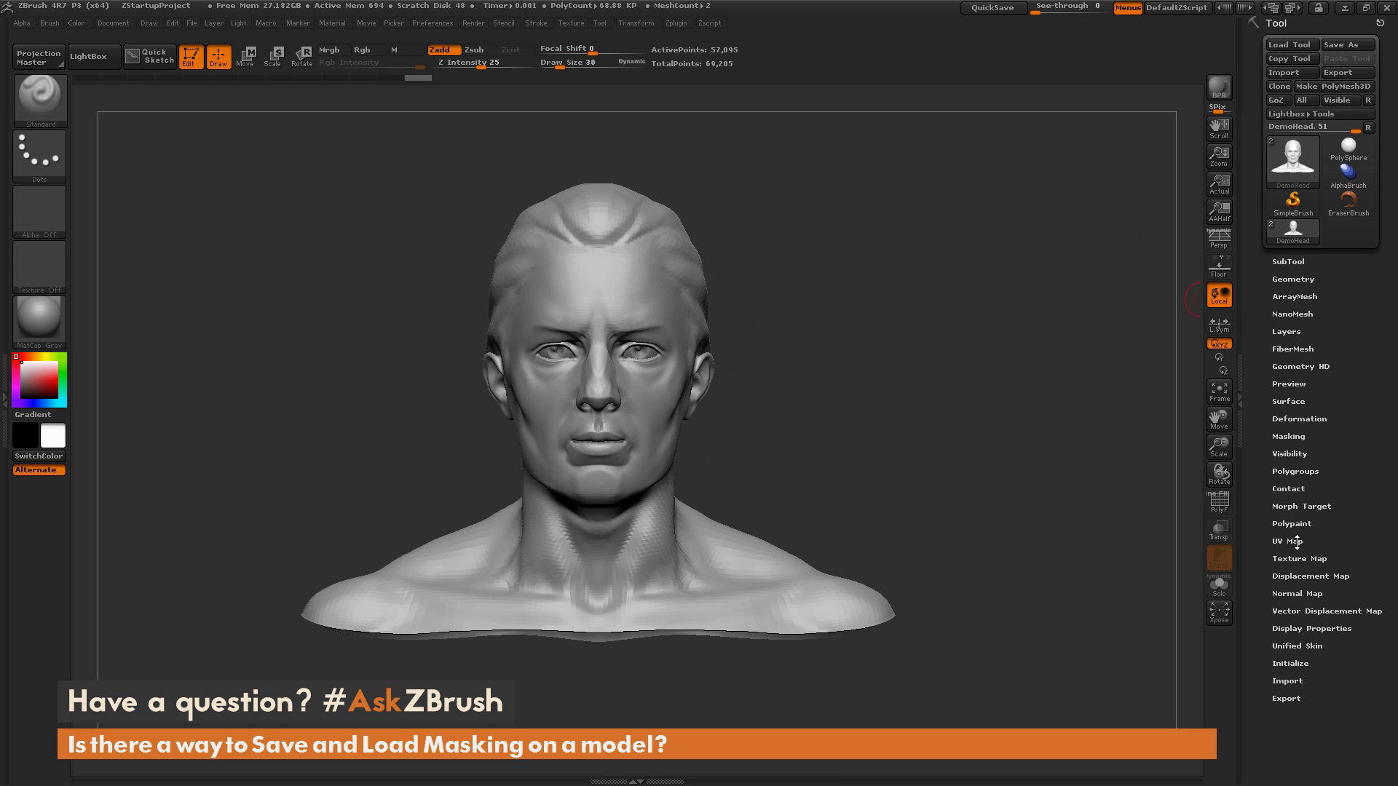
Review the UV Map options, then lower the head to SDiv 1 via Geometry.
{"action": "left_click", "coordinate": [1287, 542]}
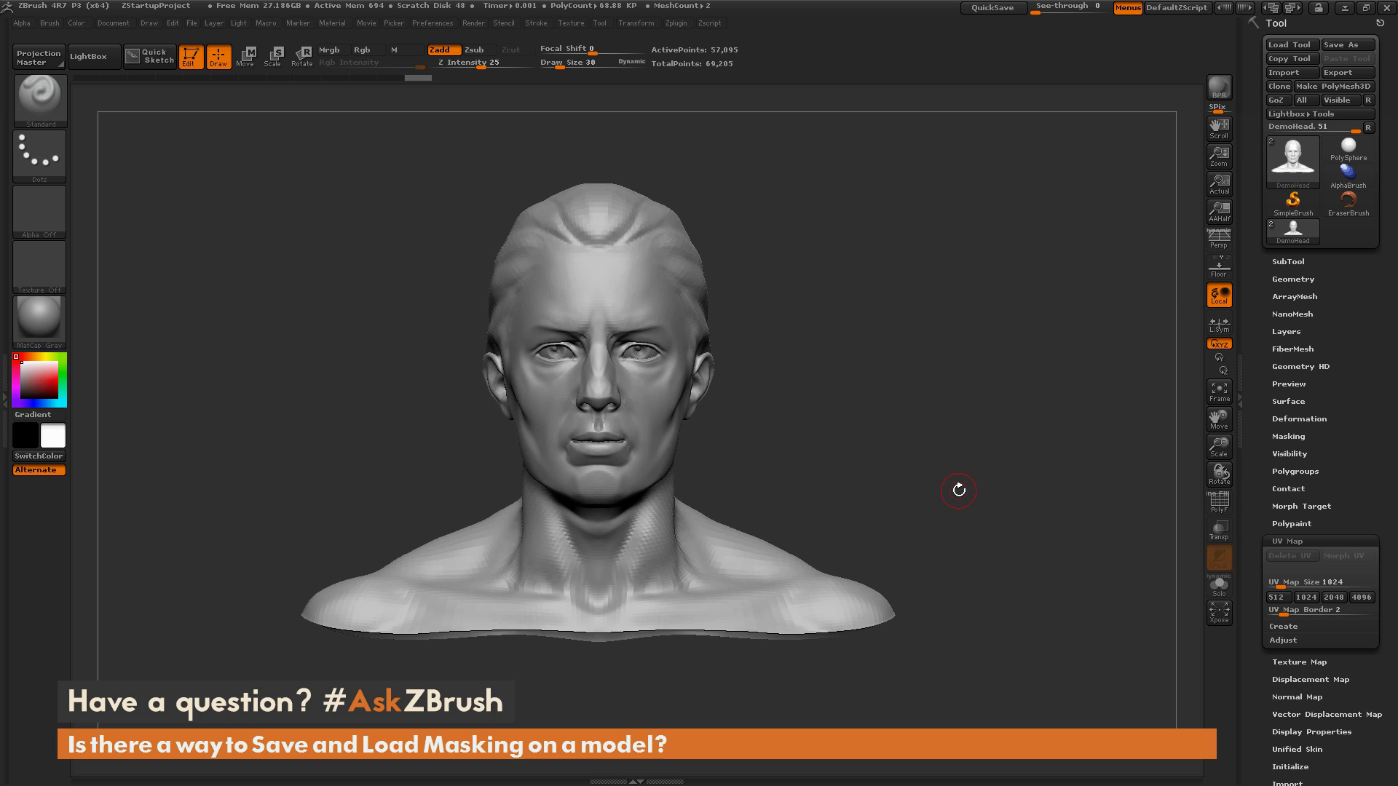
{"action": "left_click", "coordinate": [1293, 278]}
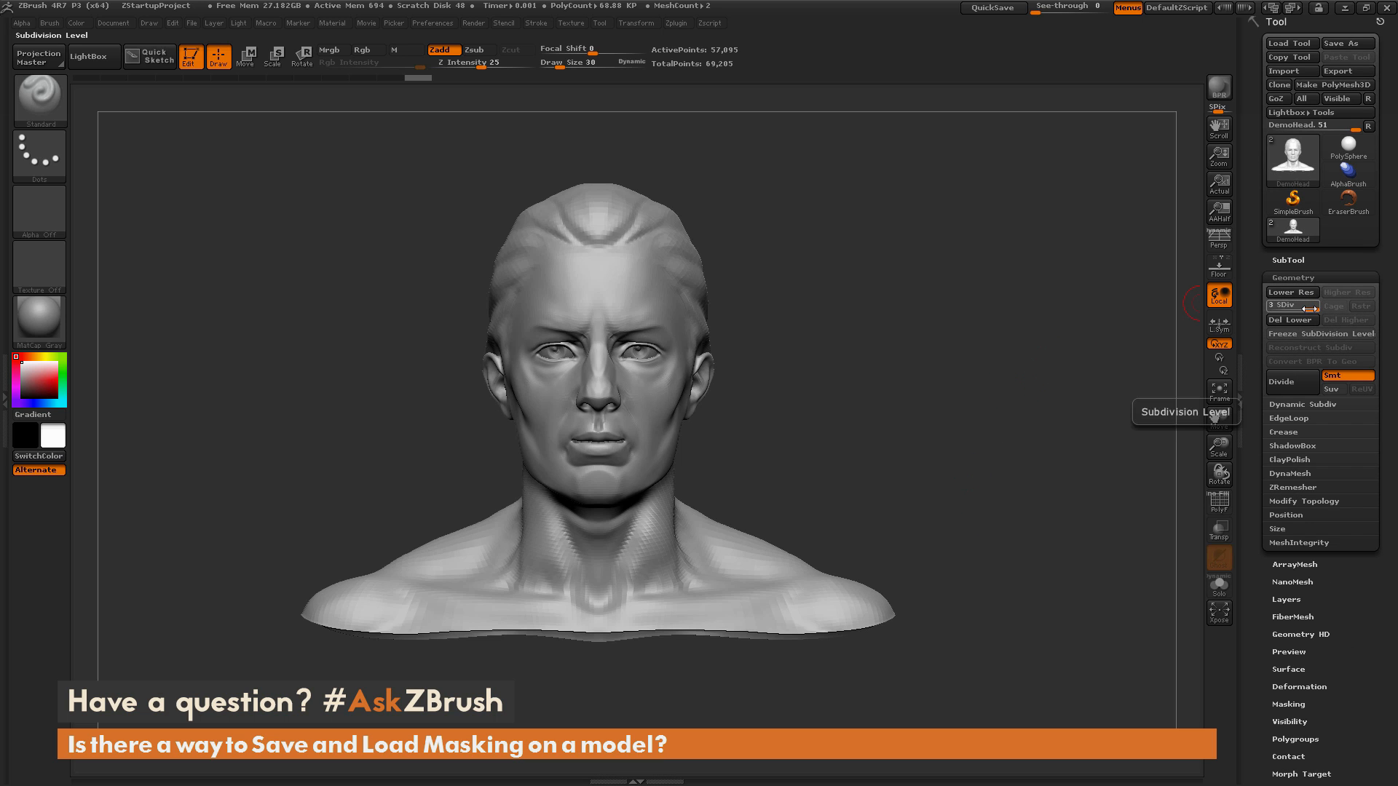
{"action": "left_click", "coordinate": [1289, 291]}
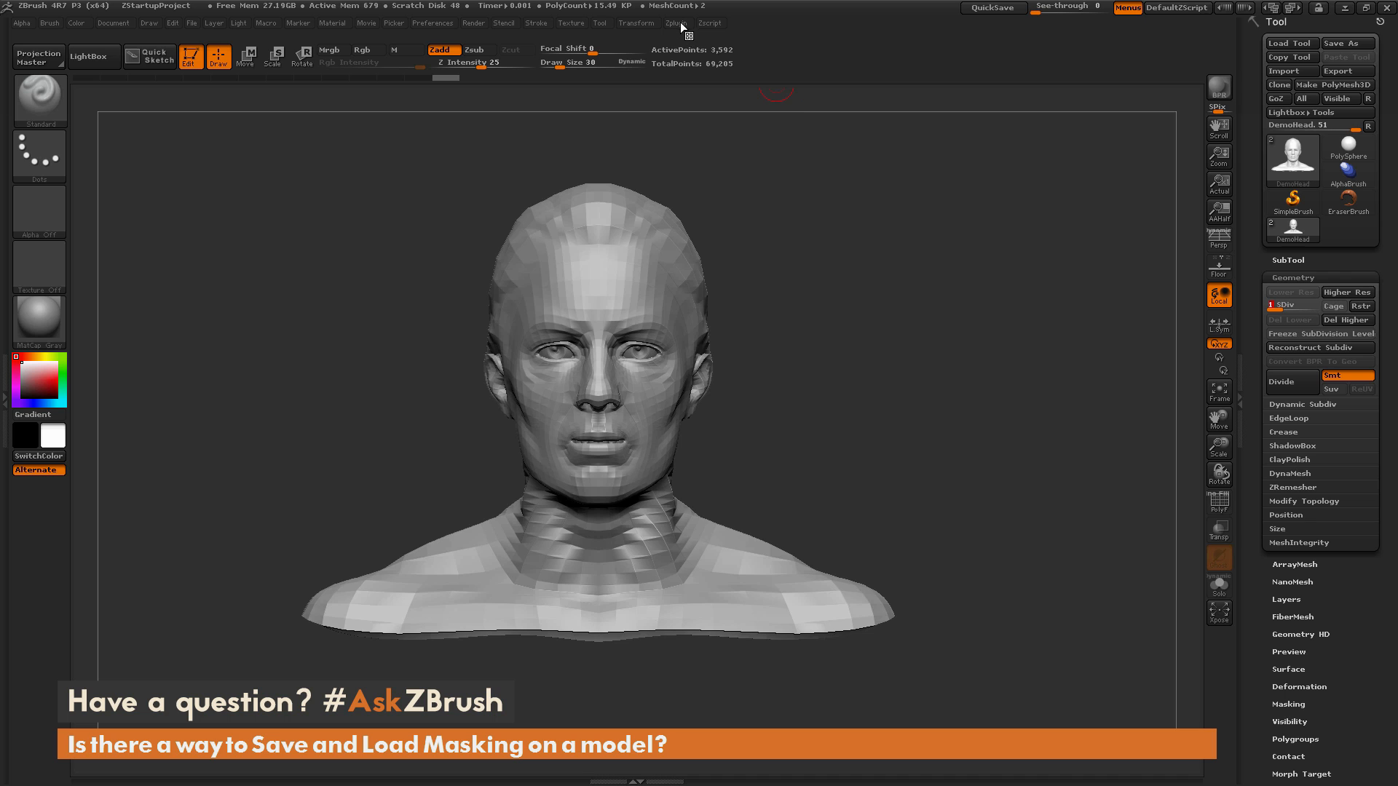
Unwrap the head with UV Master and return it to its highest subdivision level.
{"action": "left_click", "coordinate": [677, 22]}
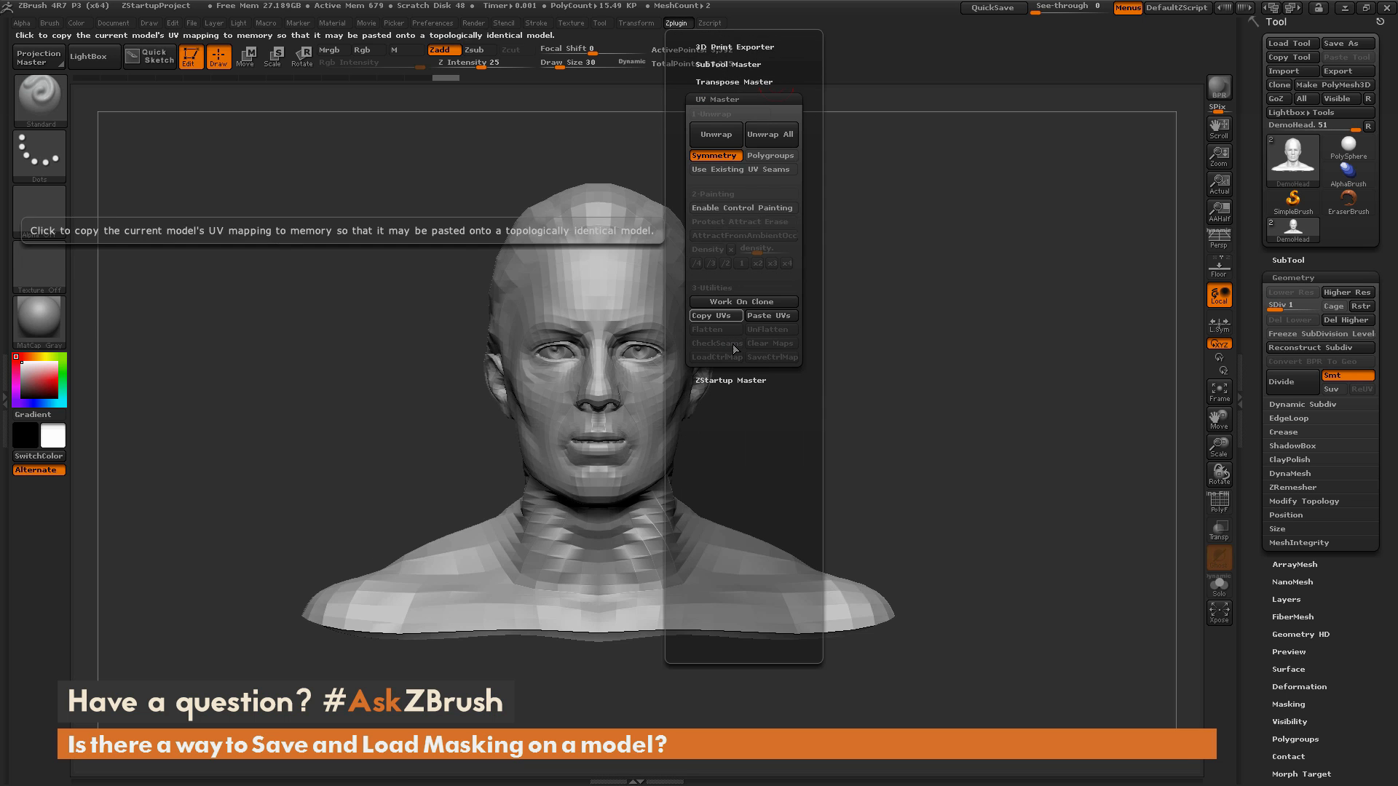
{"action": "mouse_move", "coordinate": [716, 134]}
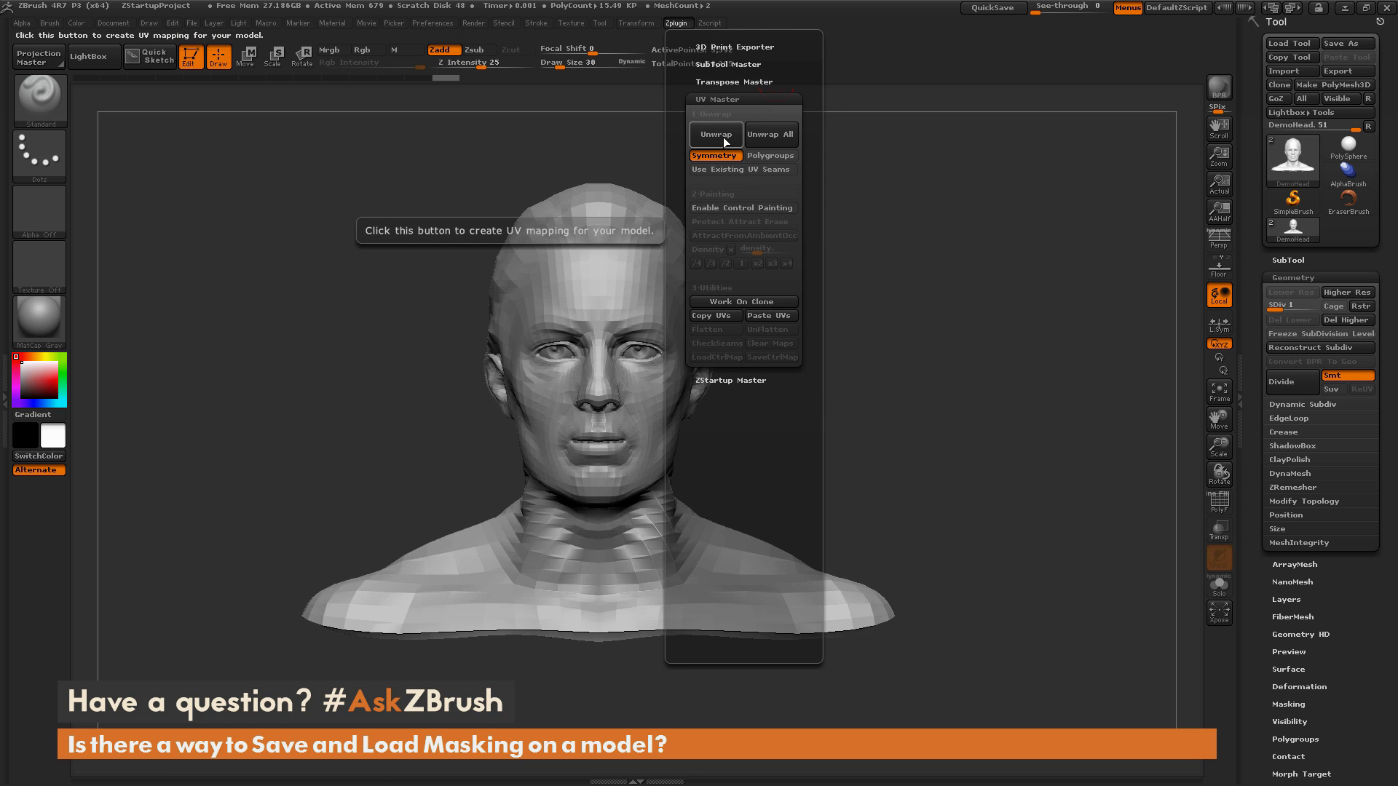
{"action": "left_click", "coordinate": [715, 134]}
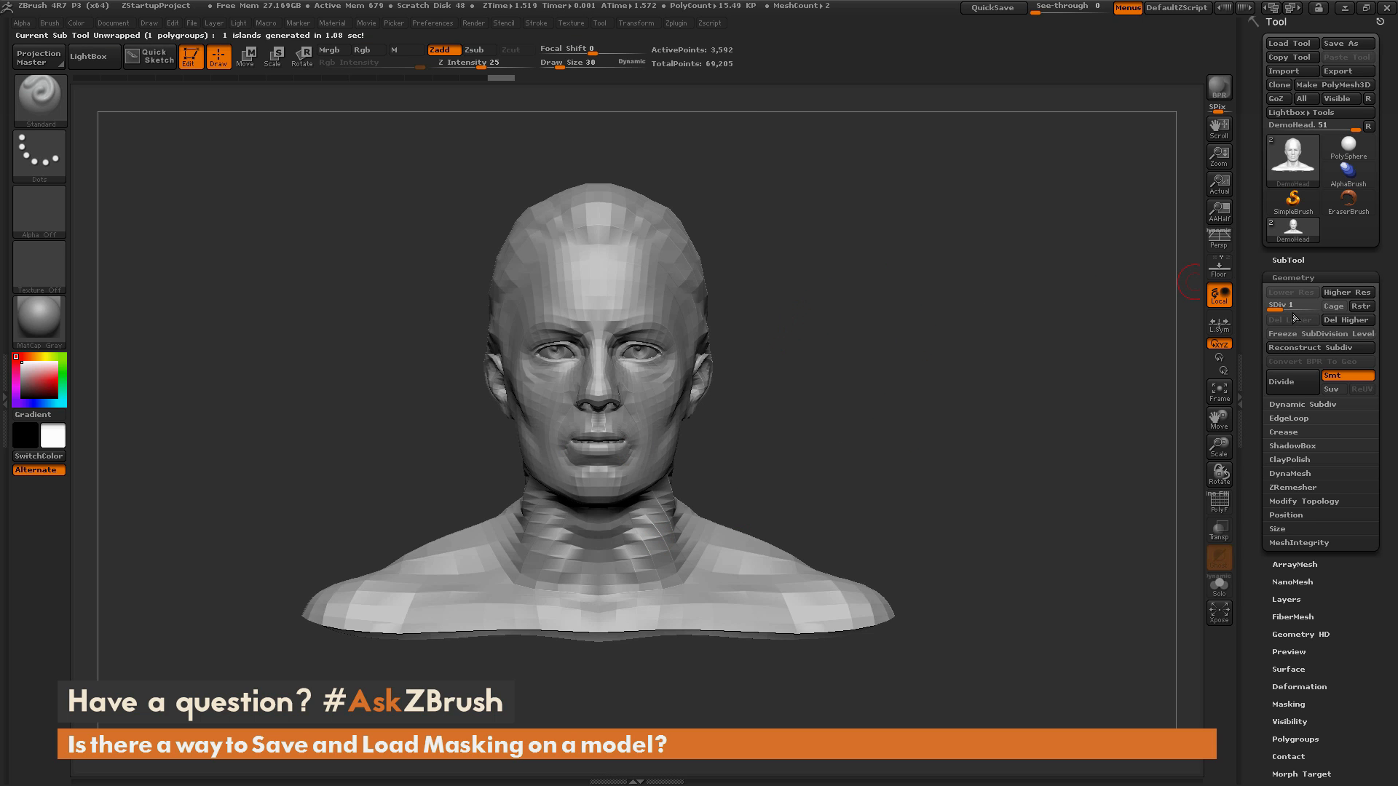
{"action": "left_click", "coordinate": [1281, 382]}
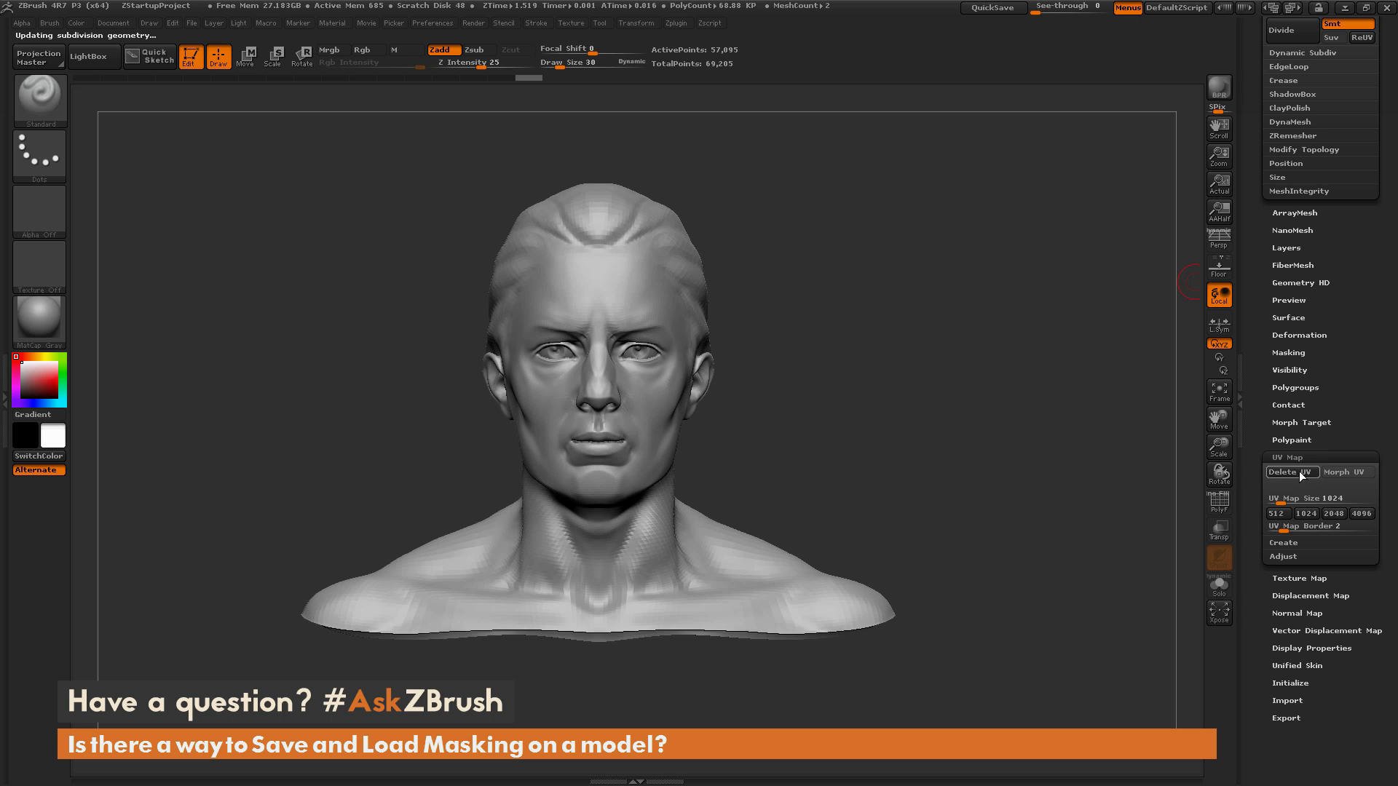
{"action": "mouse_move", "coordinate": [1290, 472]}
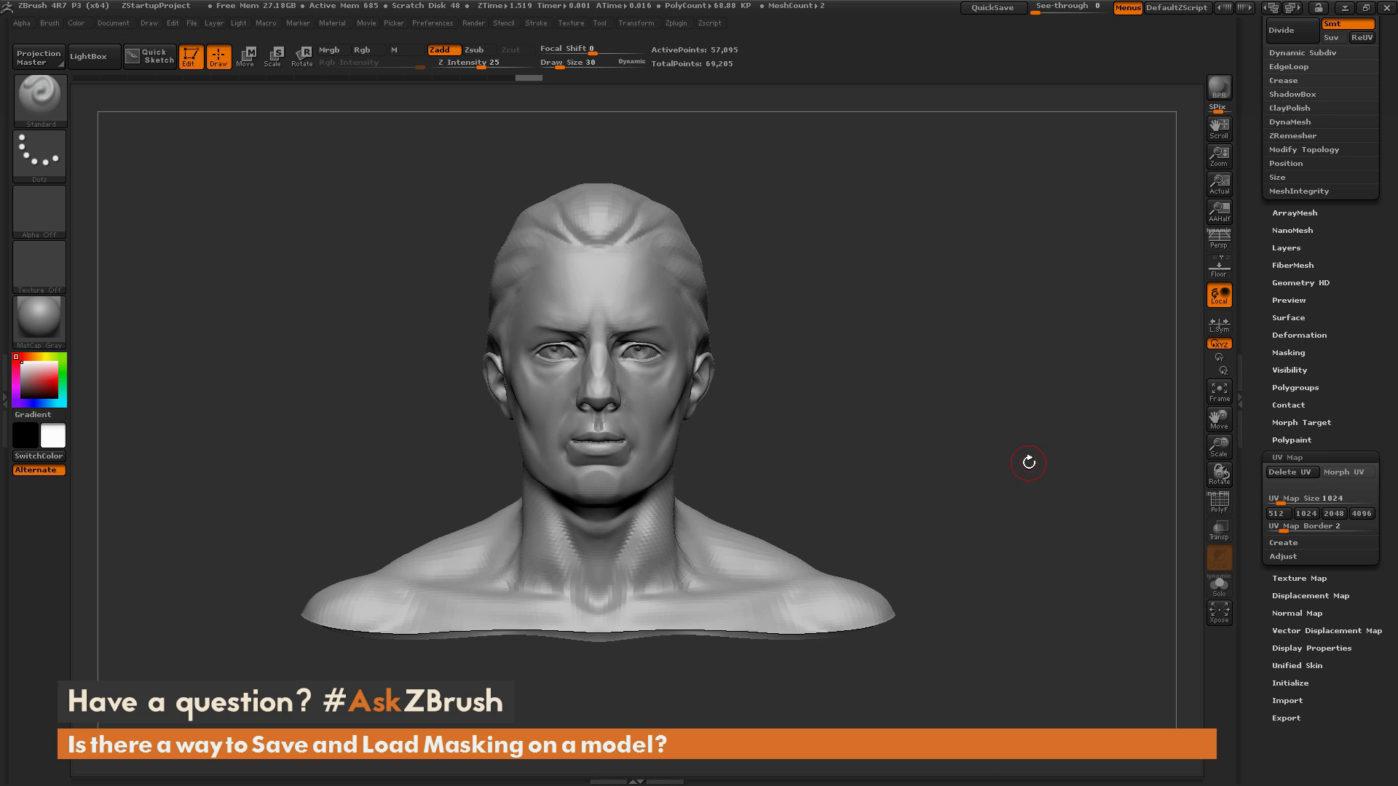
{"action": "mouse_move", "coordinate": [987, 439]}
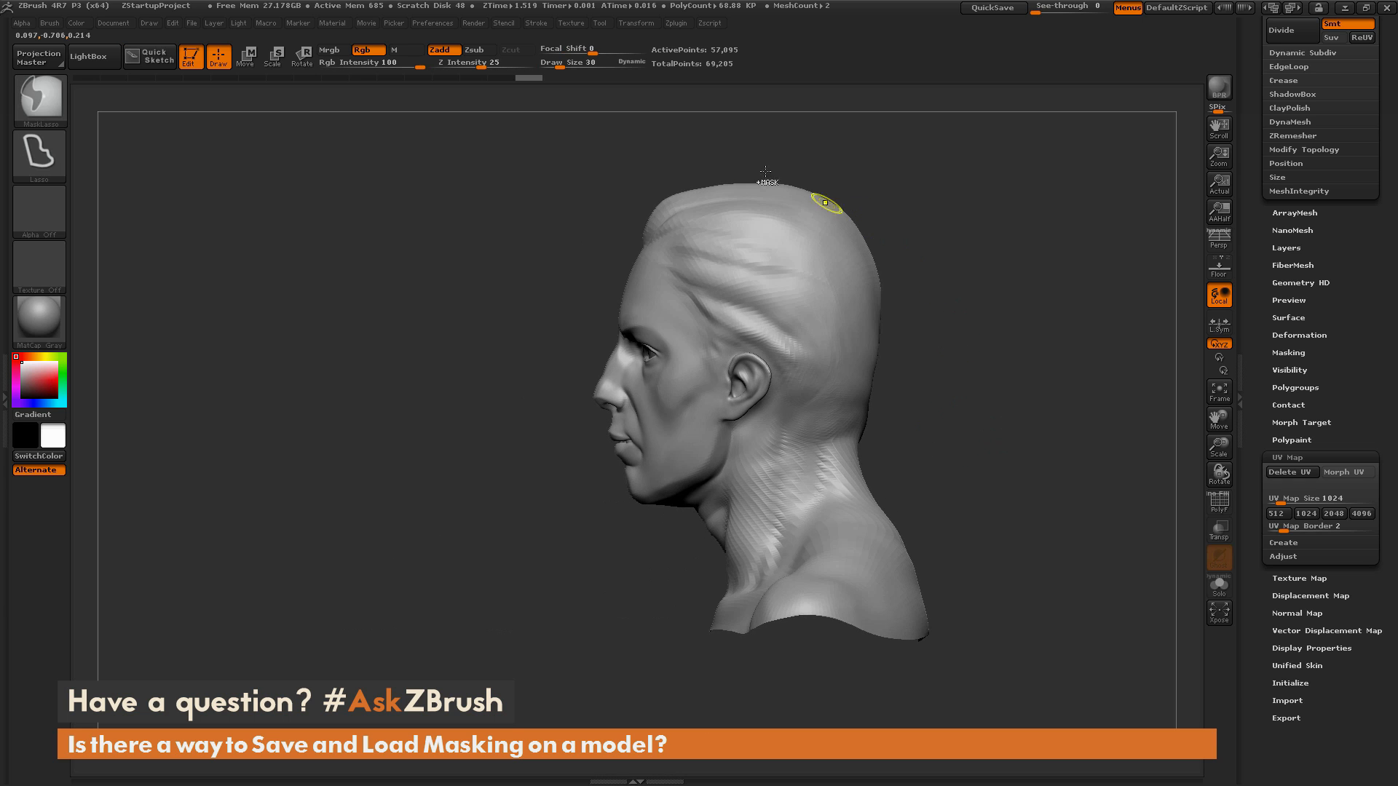
Lasso-mask the hair region and turn the head to check the mask.
{"action": "left_click_drag", "start_coordinate": [764, 174], "coordinate": [780, 396]}
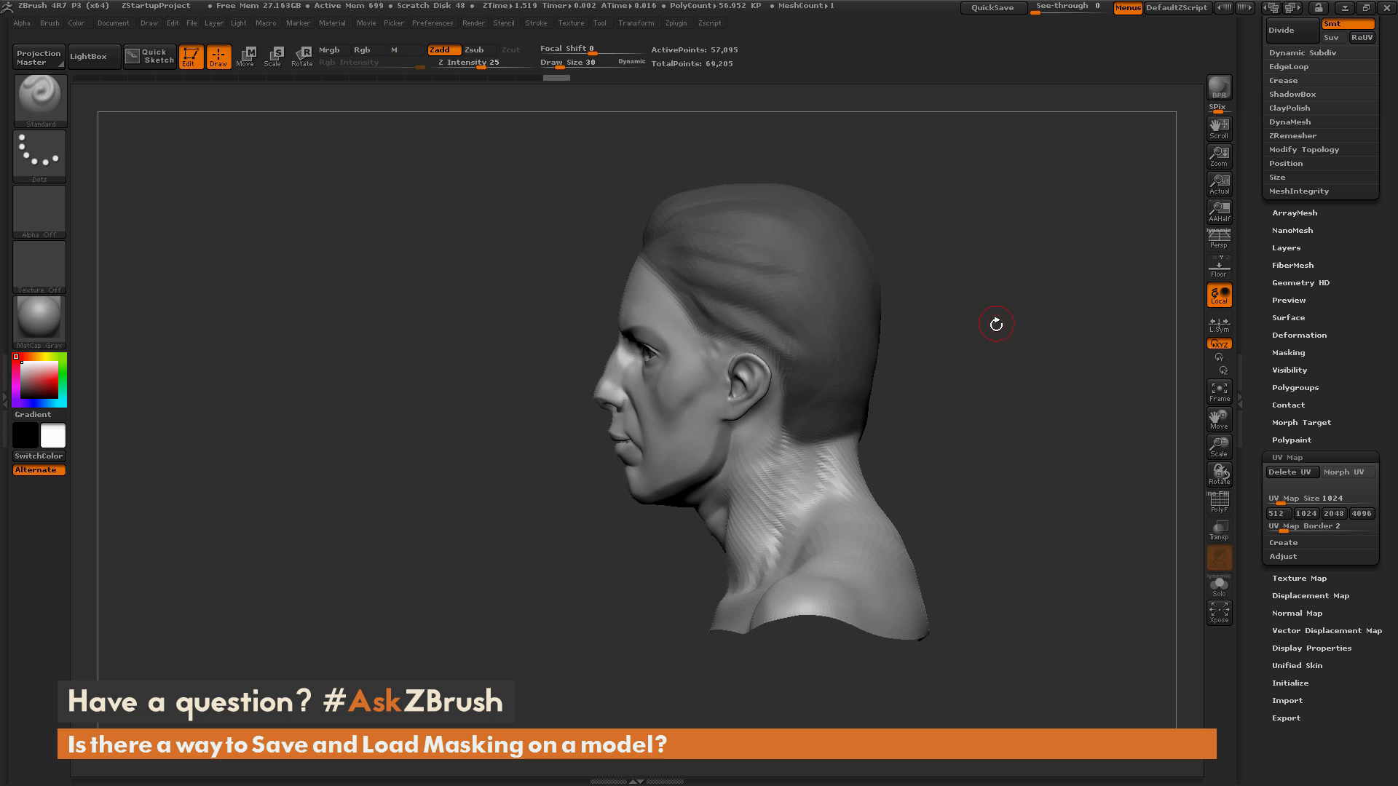
{"action": "left_click_drag", "start_coordinate": [996, 323], "coordinate": [996, 402]}
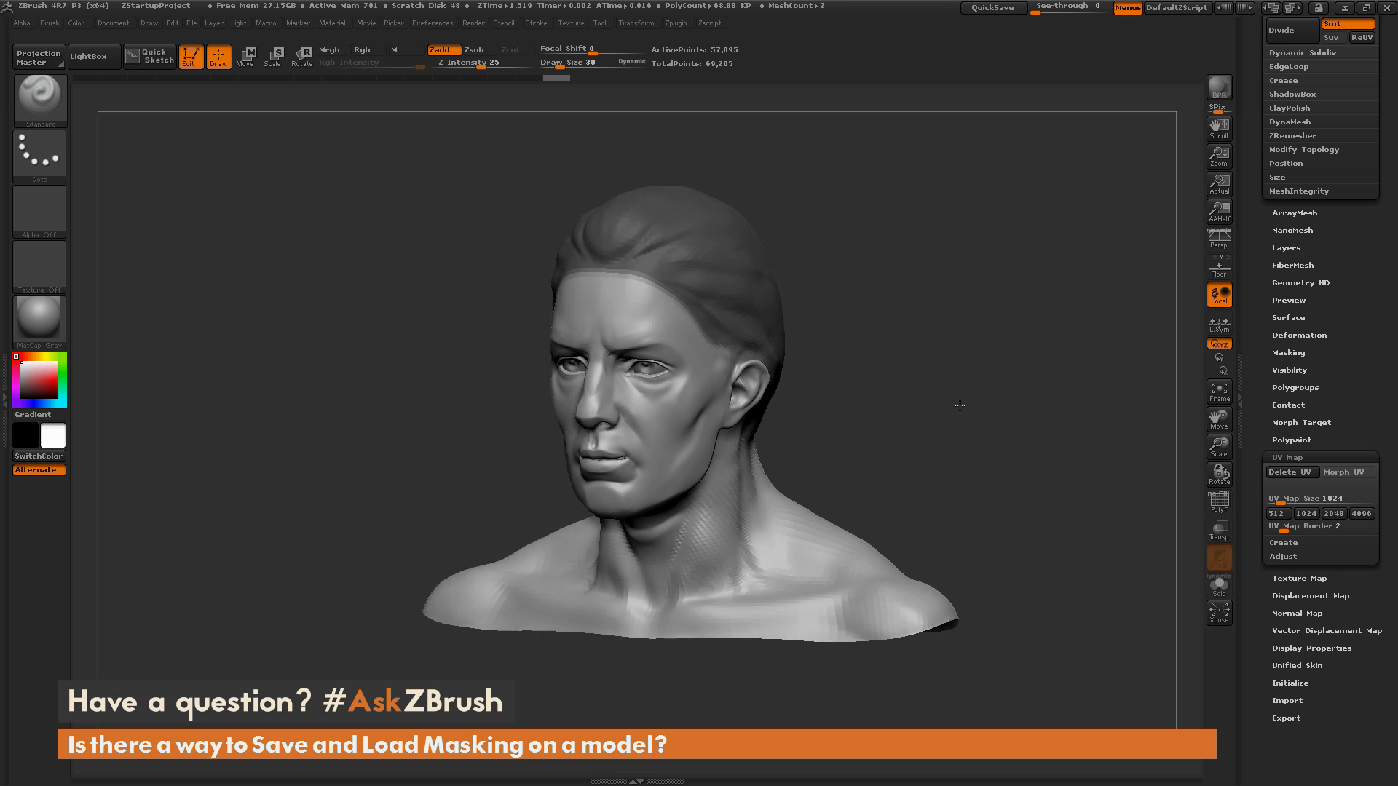
{"action": "left_click_drag", "start_coordinate": [958, 406], "coordinate": [954, 402]}
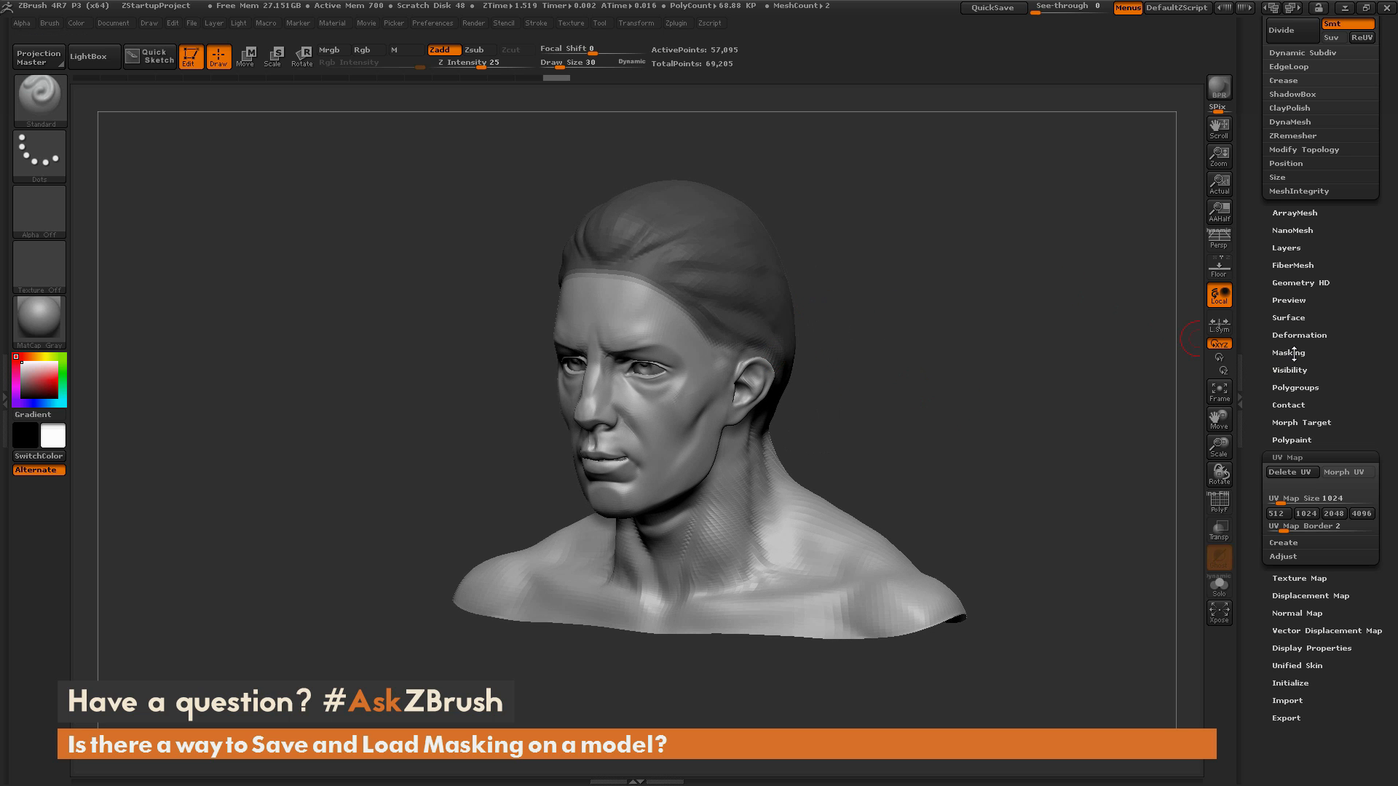
Bring up the Masking options to create an alpha from the hair mask.
{"action": "left_click", "coordinate": [1288, 353]}
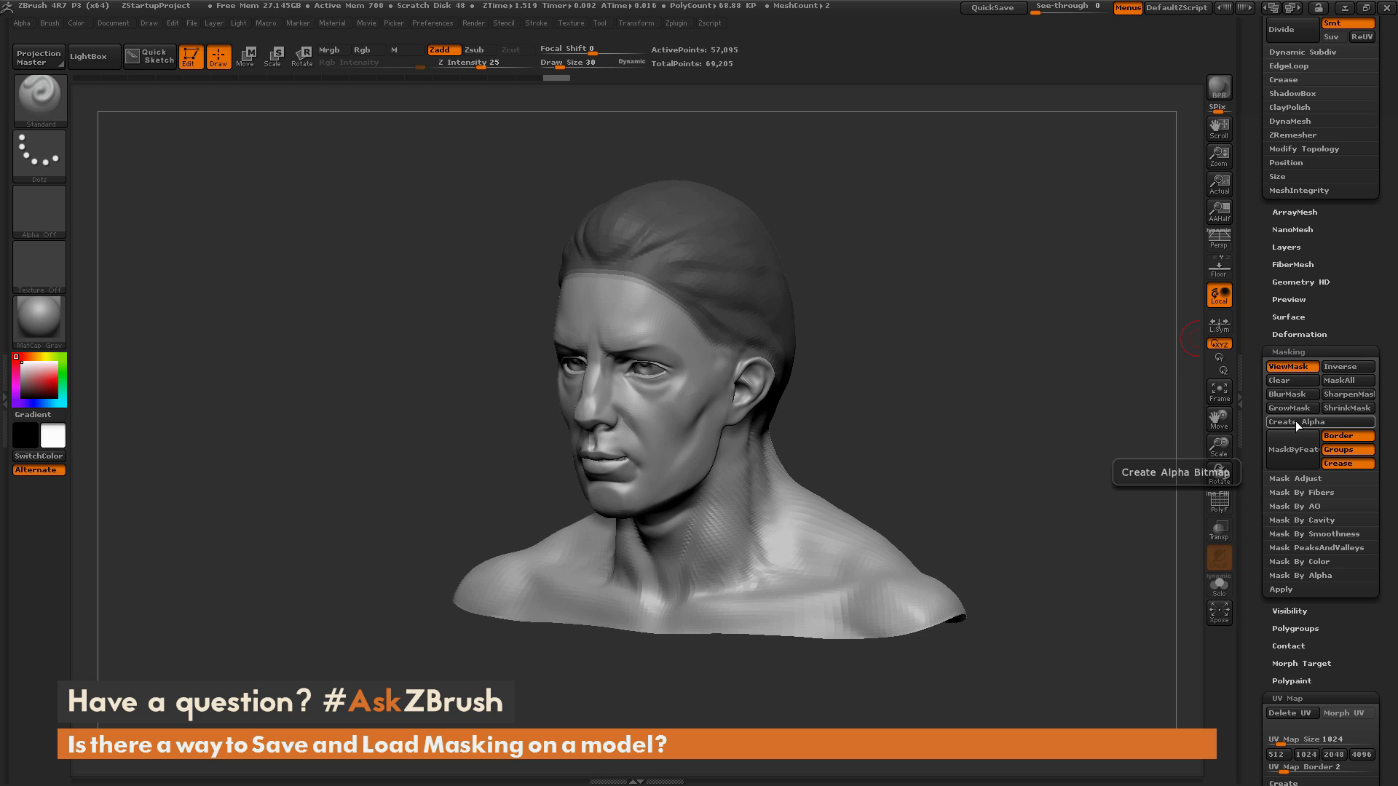
{"action": "mouse_move", "coordinate": [1301, 427]}
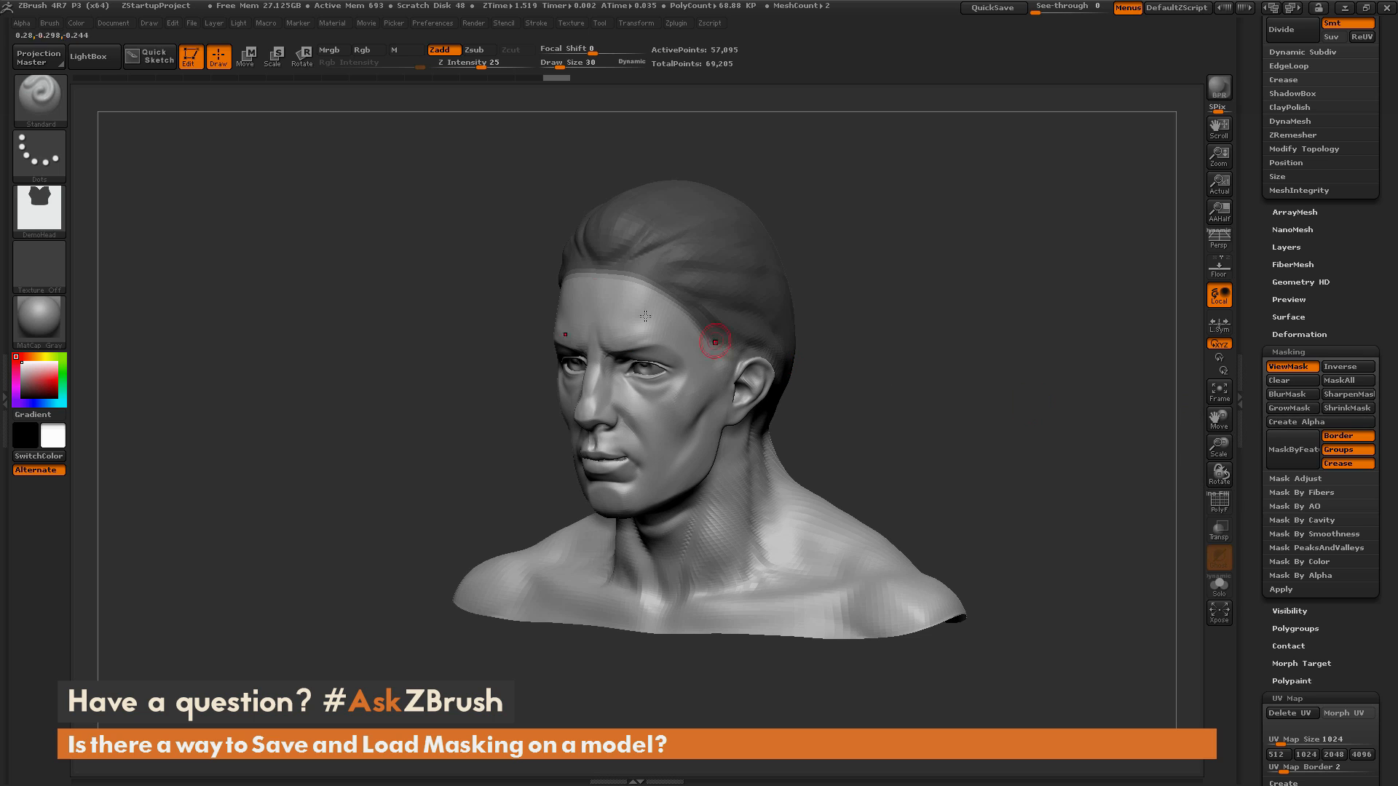
{"action": "mouse_move", "coordinate": [39, 211]}
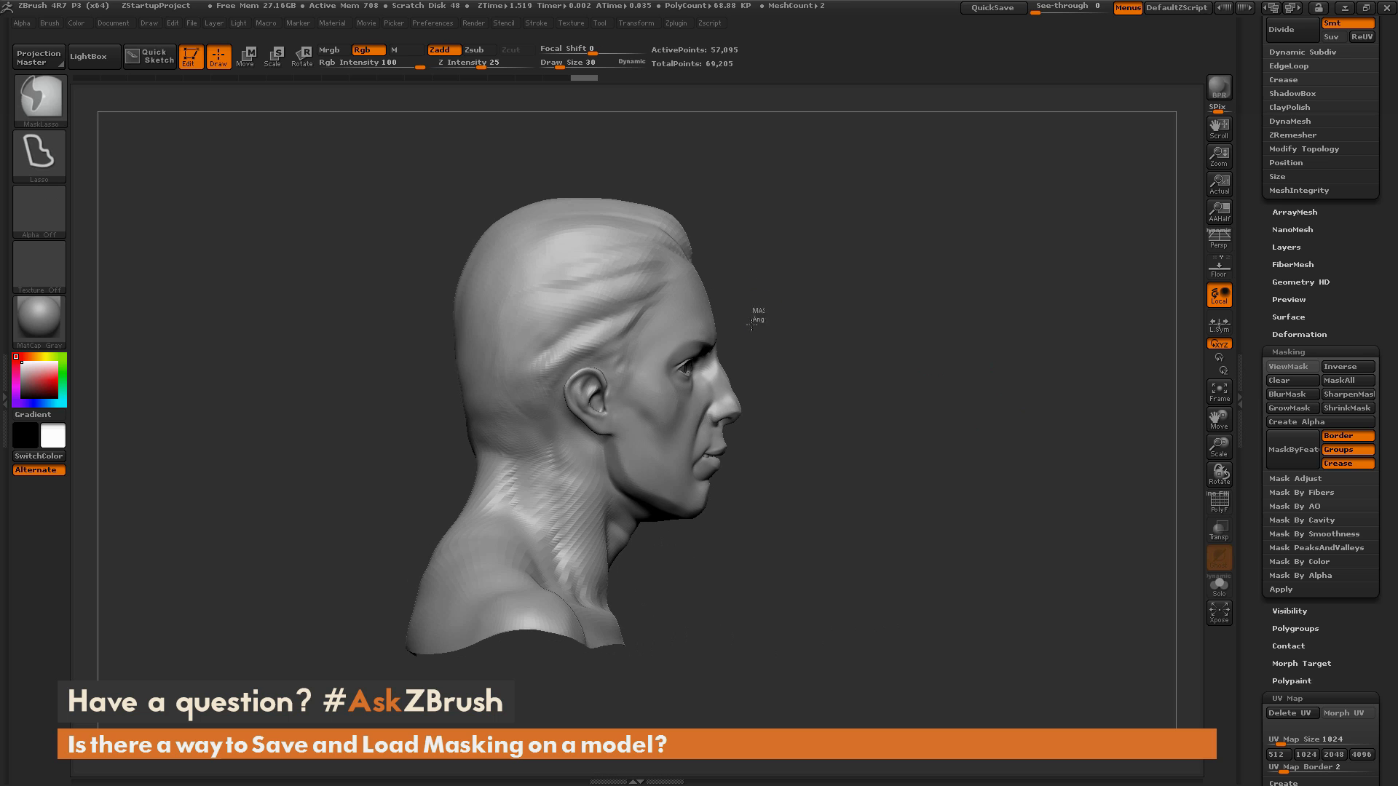
Mask the eye region and turn the head to face forward.
{"action": "left_click", "coordinate": [1289, 366]}
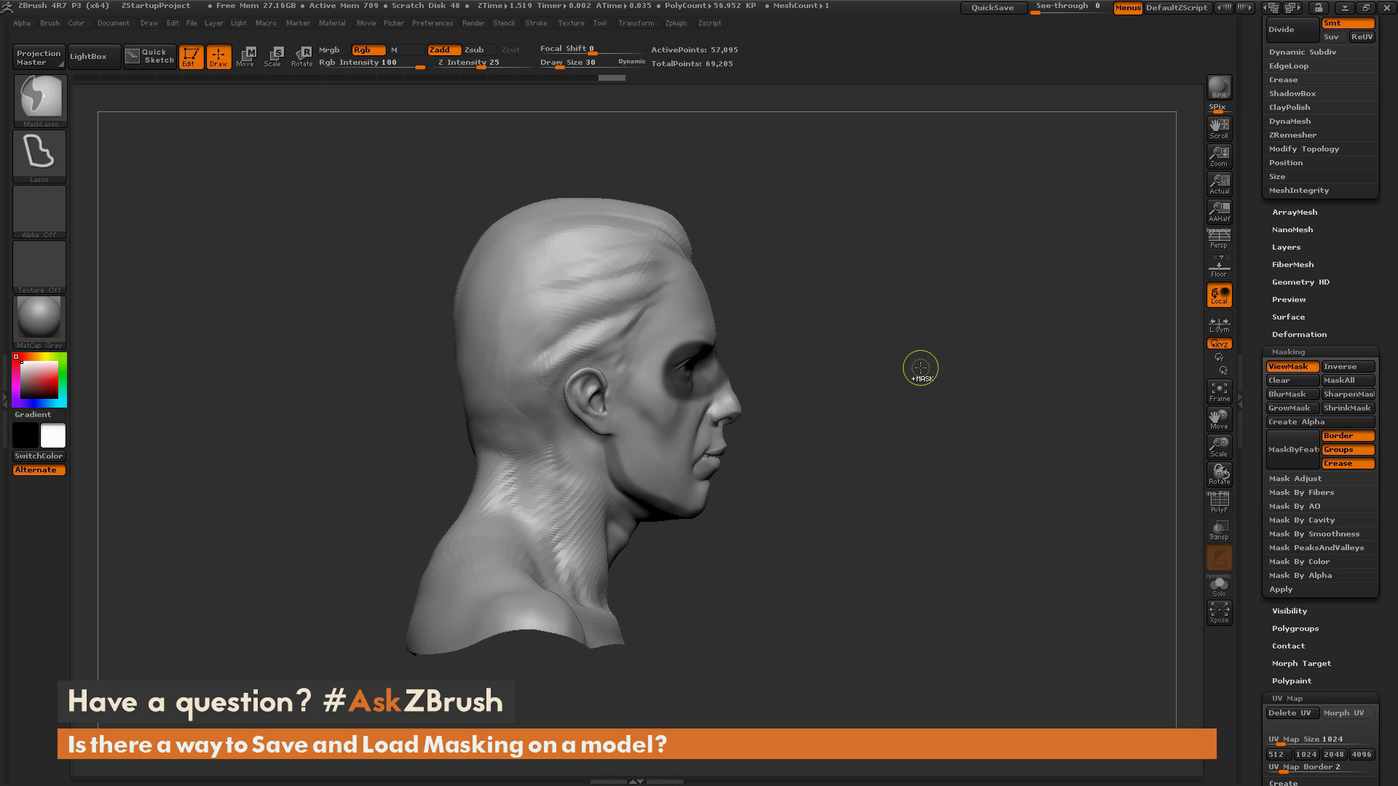
{"action": "left_click_drag", "start_coordinate": [920, 368], "coordinate": [908, 426]}
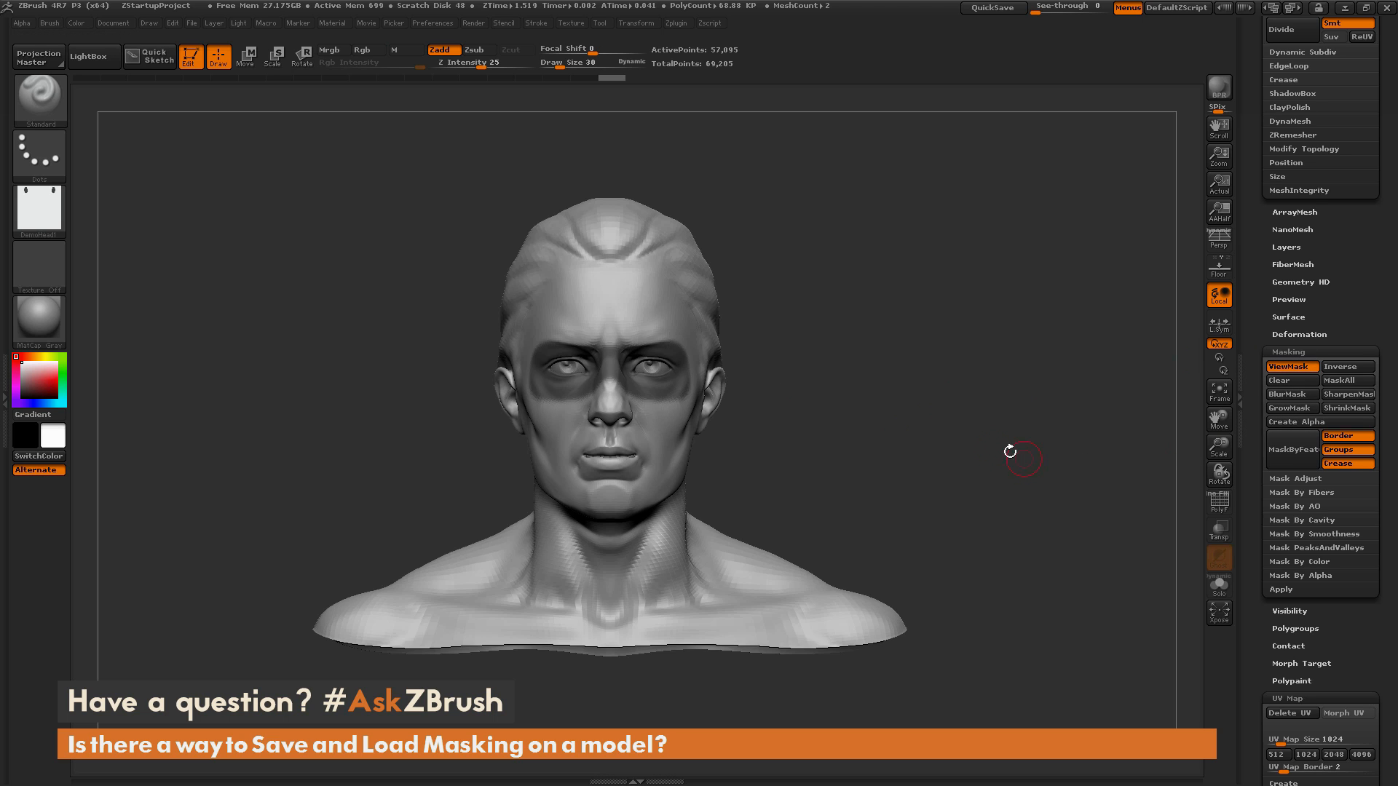
{"action": "mouse_move", "coordinate": [39, 211]}
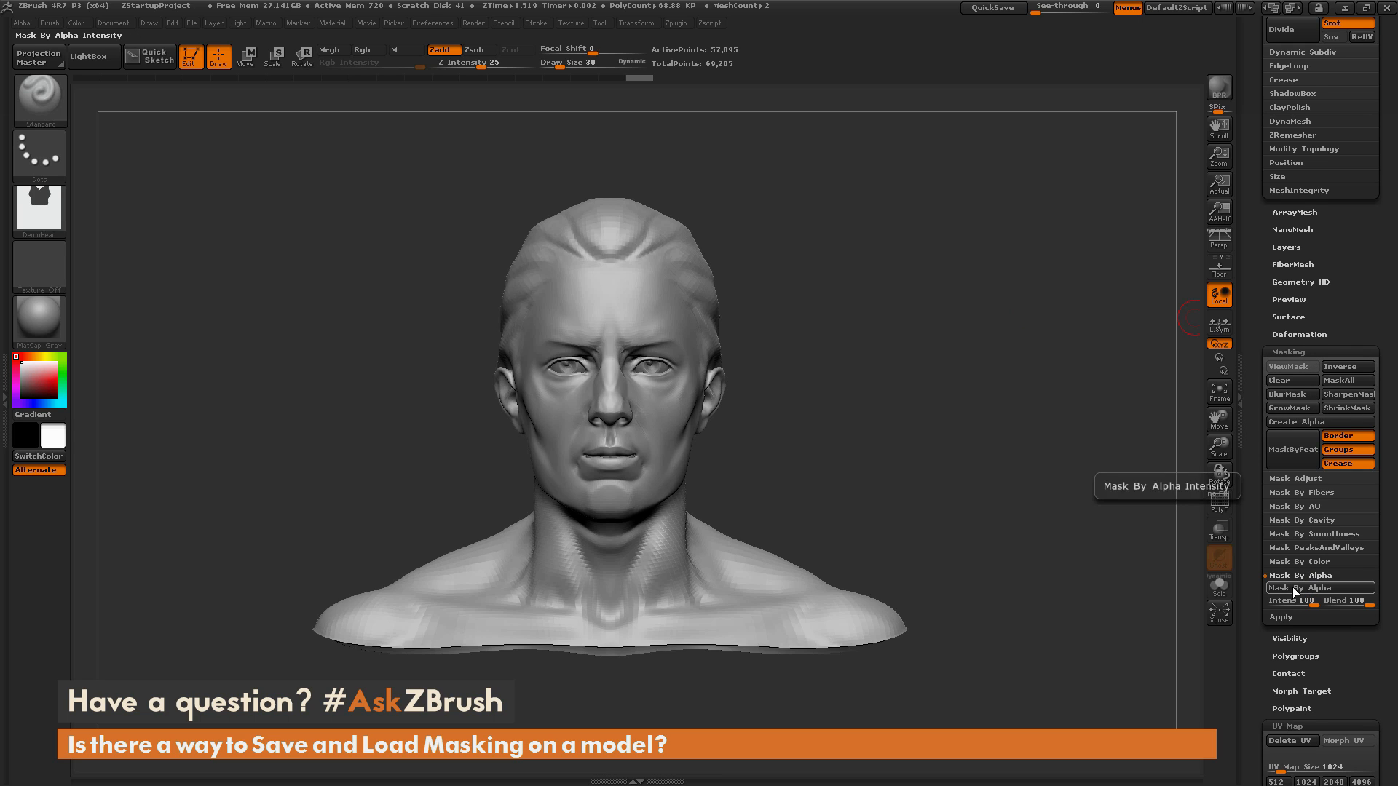
Reapply the hair mask with Mask By Alpha and turn the head to verify it.
{"action": "left_click", "coordinate": [1292, 367]}
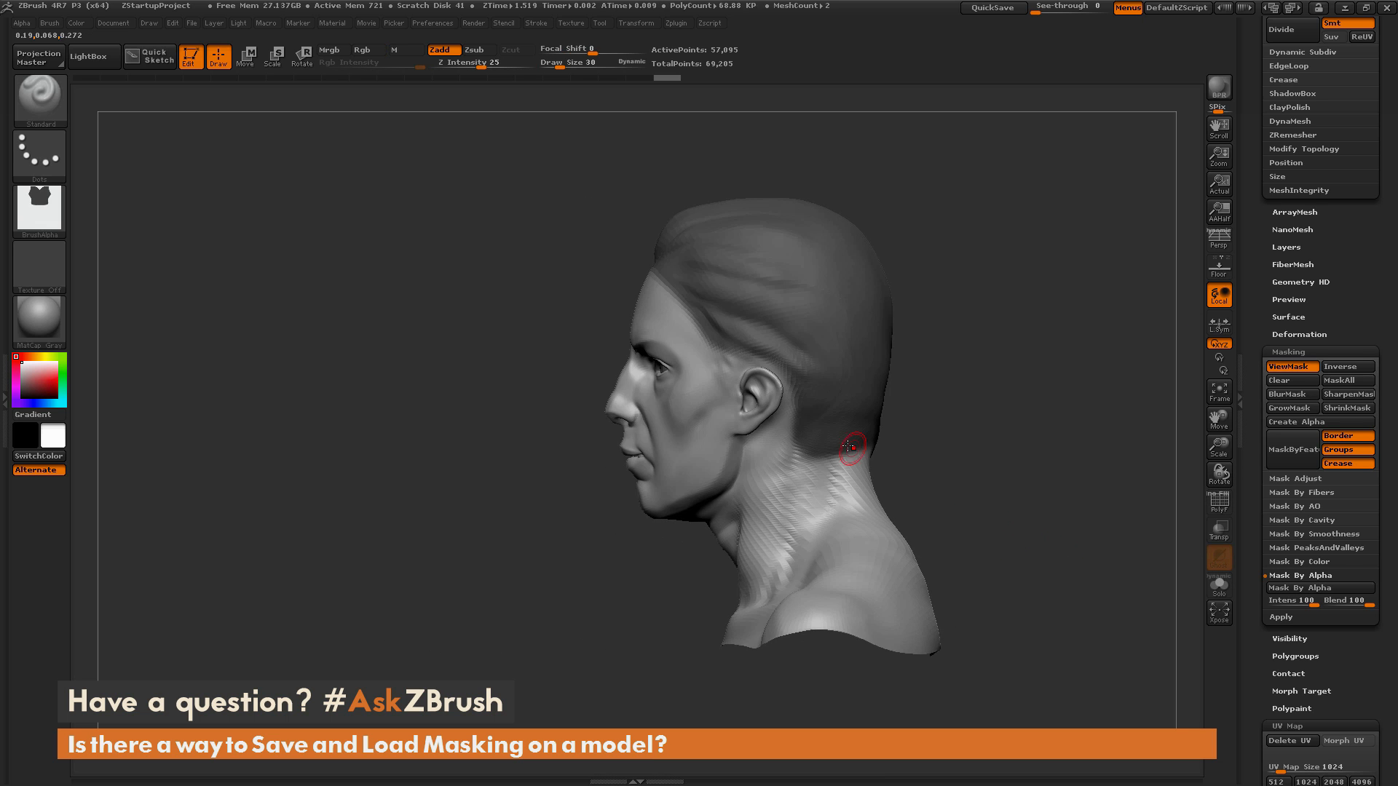
{"action": "left_click_drag", "start_coordinate": [848, 446], "coordinate": [1049, 535]}
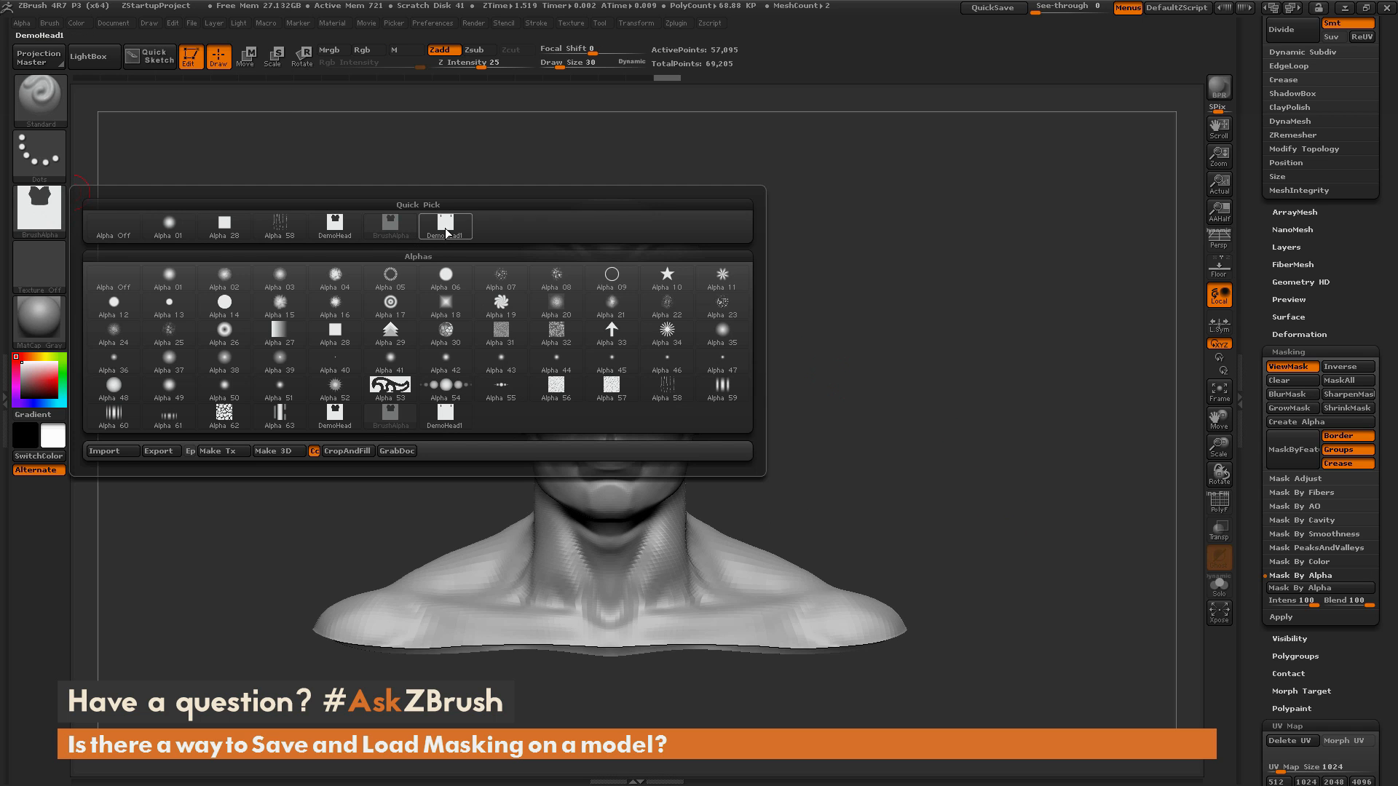
Select the saved DemoHead1 eye-mask alpha as the active alpha.
{"action": "left_click", "coordinate": [445, 224]}
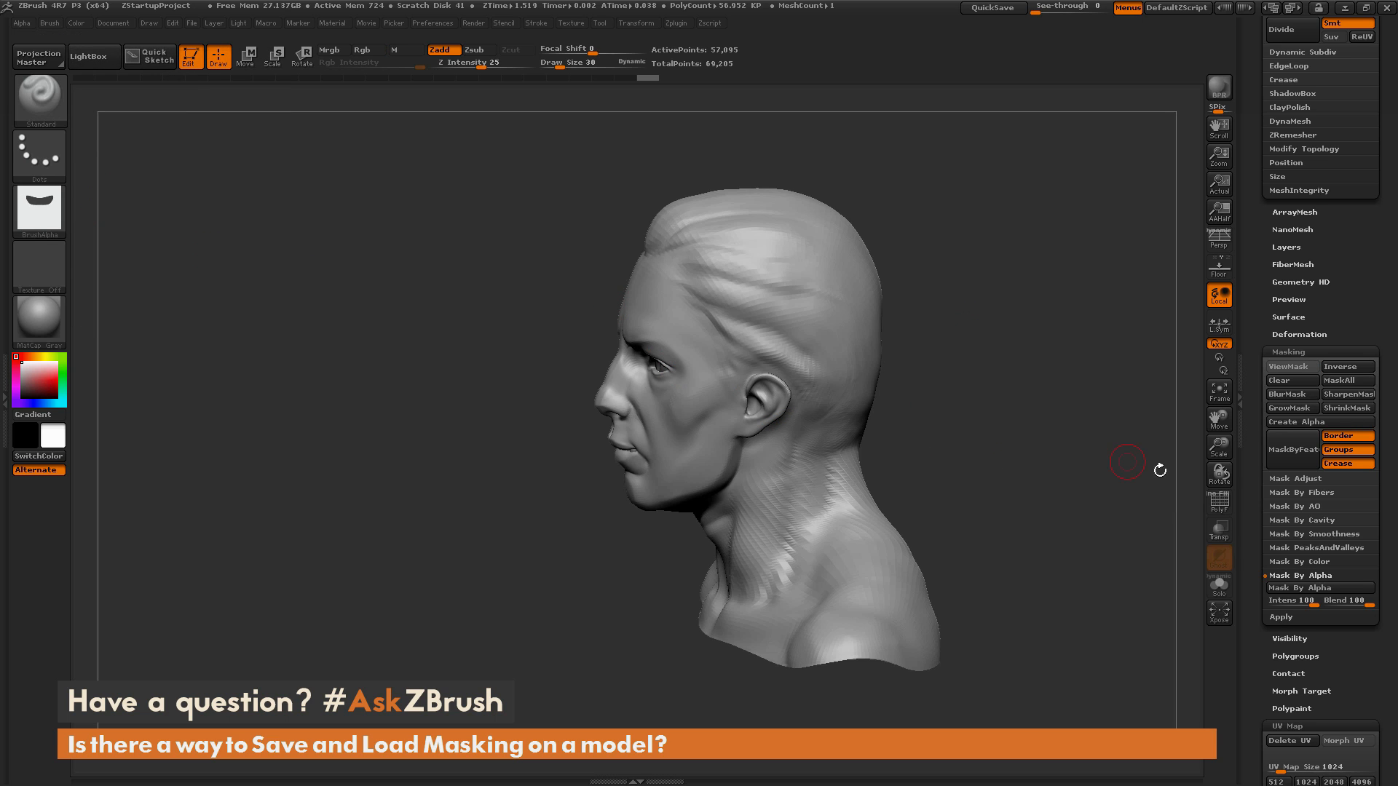
{"action": "mouse_move", "coordinate": [1306, 587]}
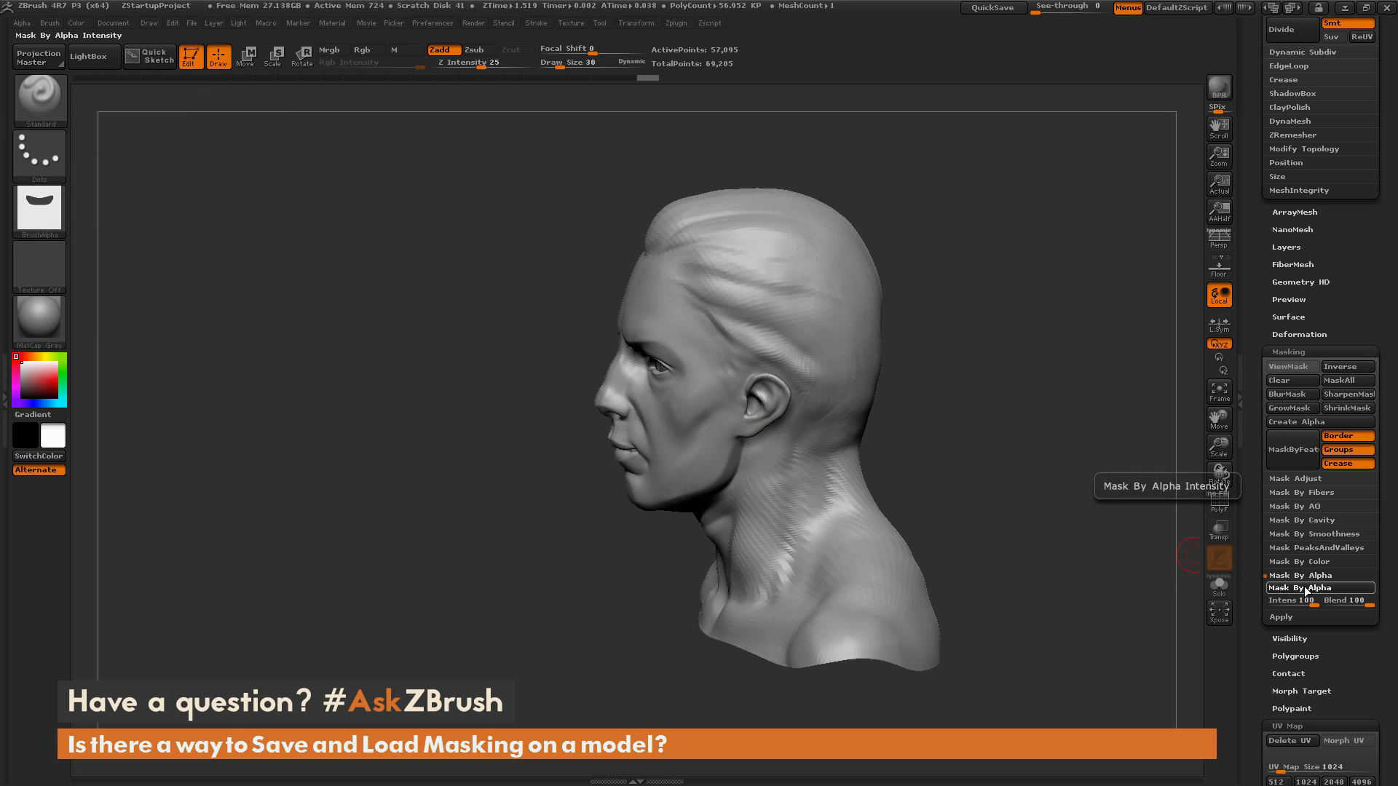